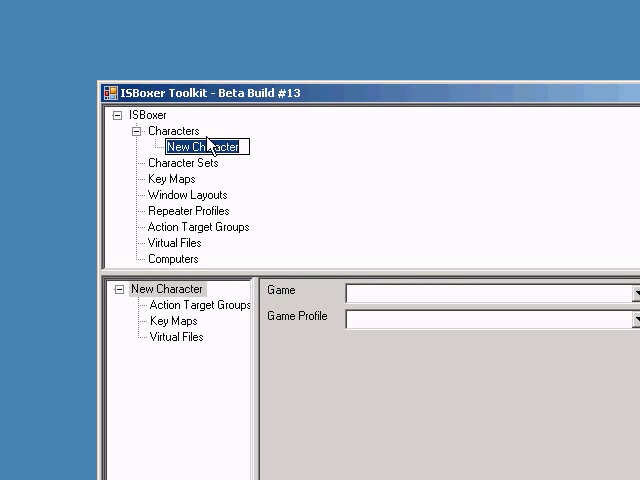
# Step: Add character Shoque for World of Warcraft with the Default Profile
pyautogui.write('Shoque')
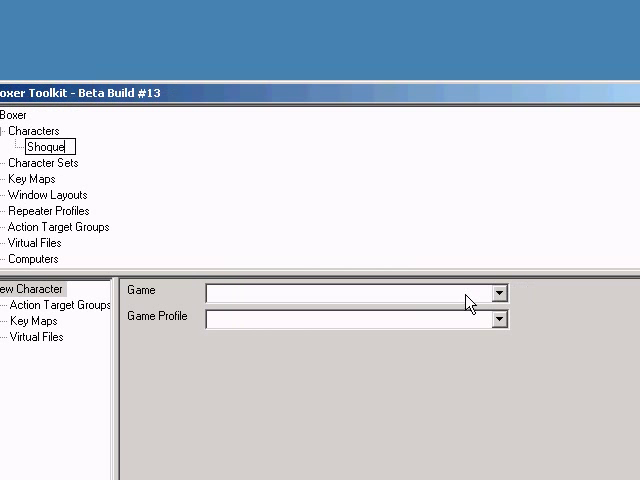
pyautogui.click(497, 291)
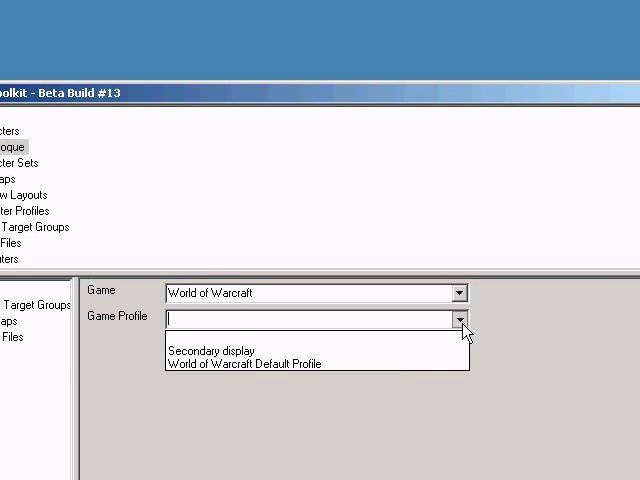
pyautogui.click(246, 362)
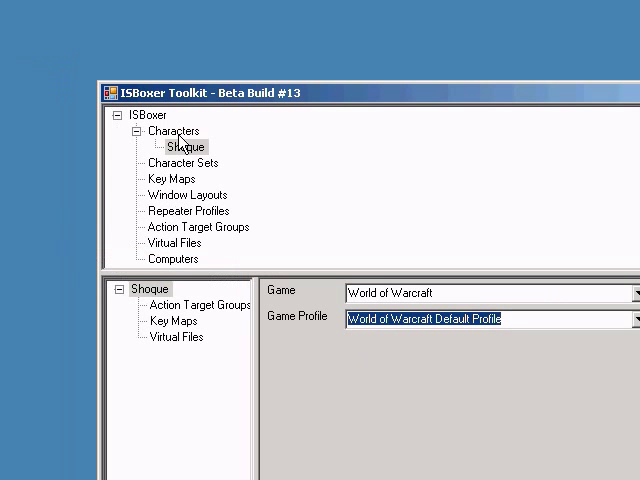
# Step: Add the remaining characters, giving Shoqula the Secondary display profile and Shoquille a profile
pyautogui.click(459, 292)
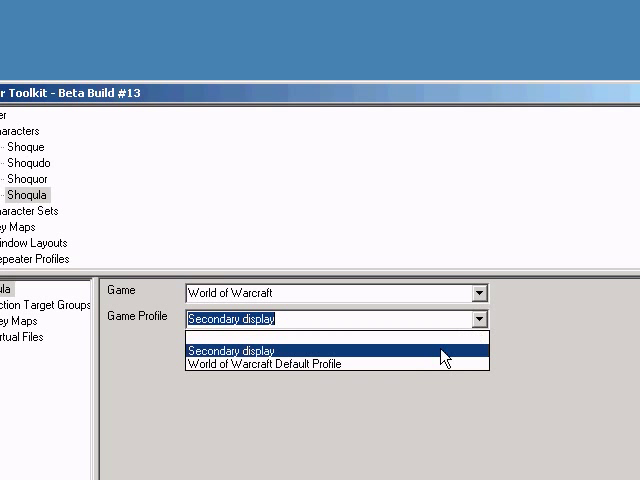
pyautogui.click(260, 363)
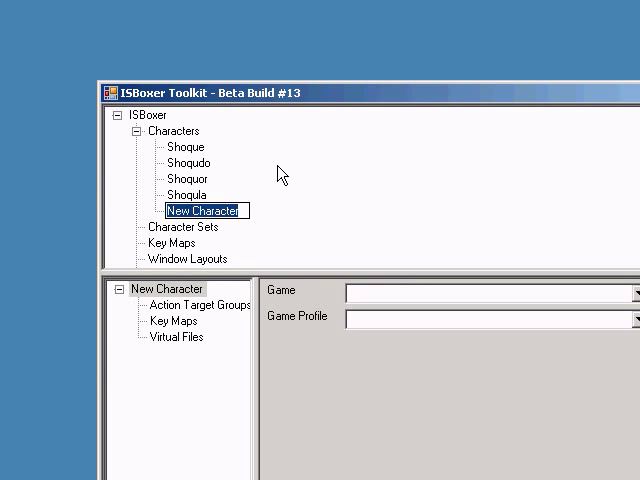
pyautogui.write('Shoquille')
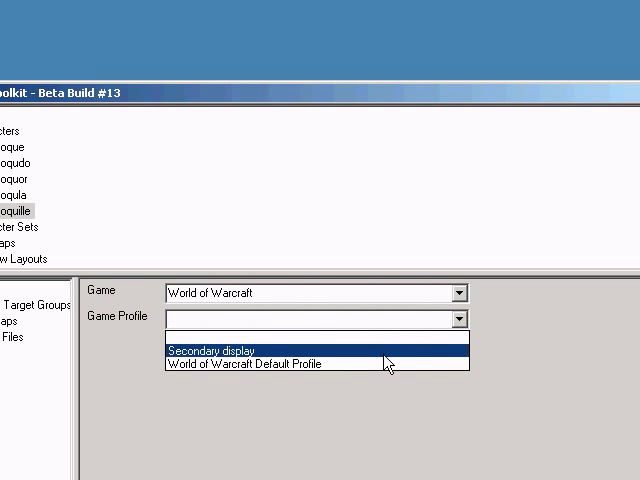
pyautogui.click(264, 364)
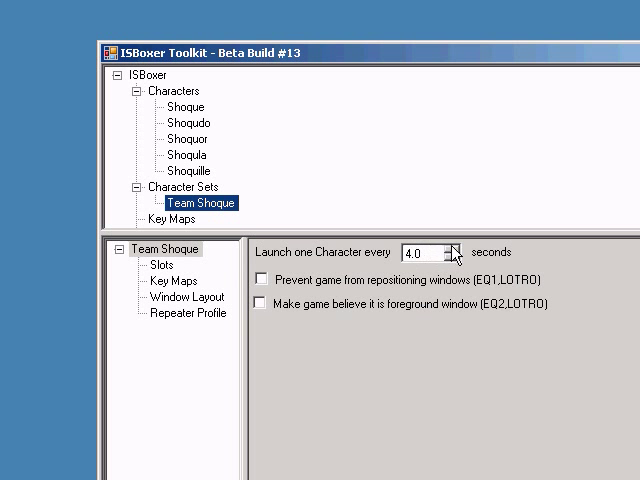
# Step: Open Team Shoque's character slots and one slot's character settings
pyautogui.click(161, 265)
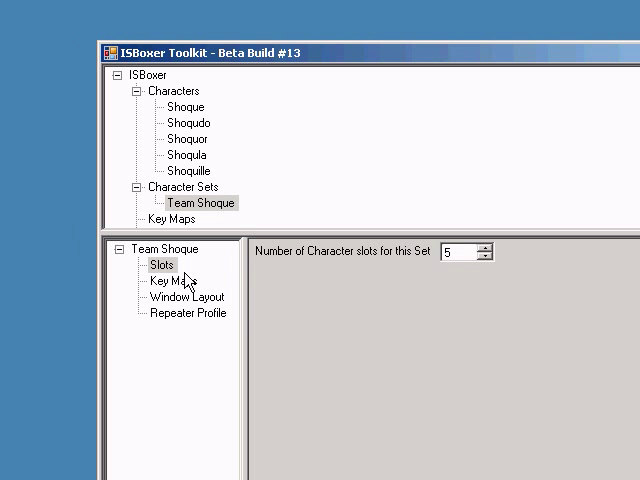
pyautogui.click(146, 265)
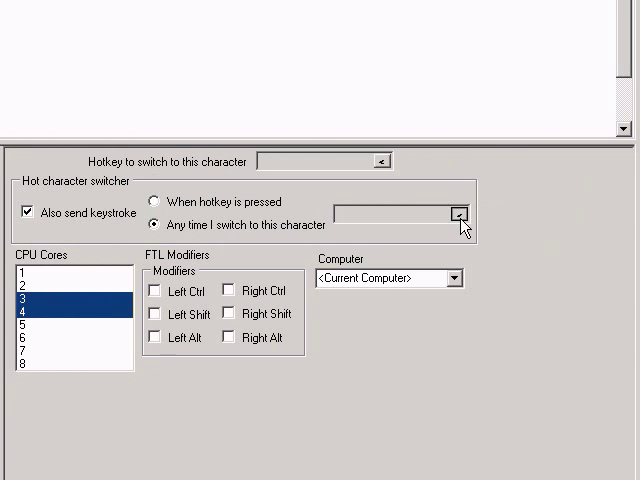
# Step: Set the keystroke the slot sends when switching to its character
pyautogui.click(456, 214)
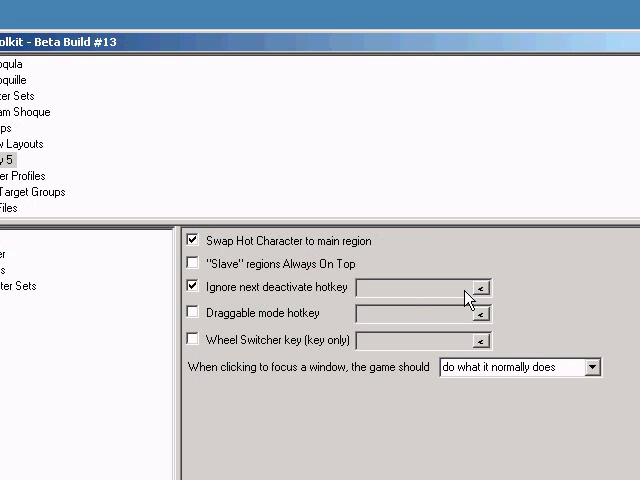
pyautogui.moveTo(423, 291)
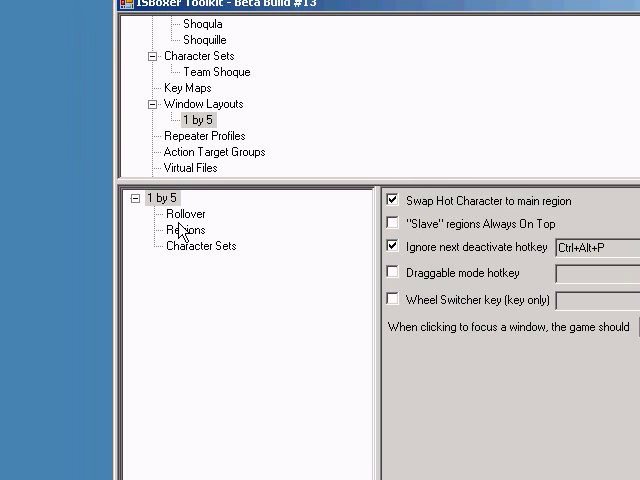
# Step: Turn on the rollover zoom effect for the 1 by 5 layout
pyautogui.click(183, 213)
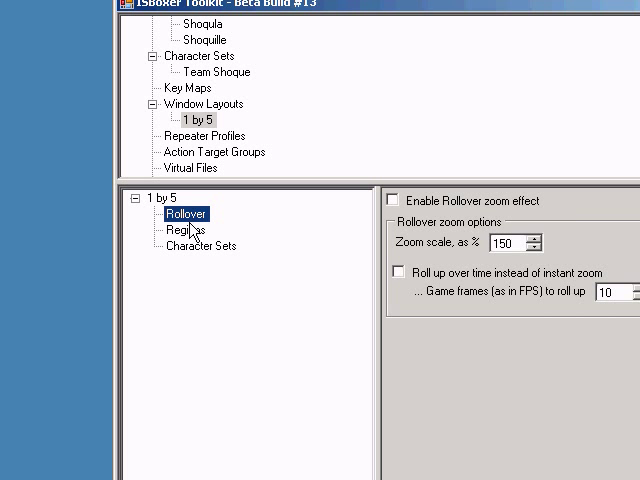
pyautogui.click(394, 201)
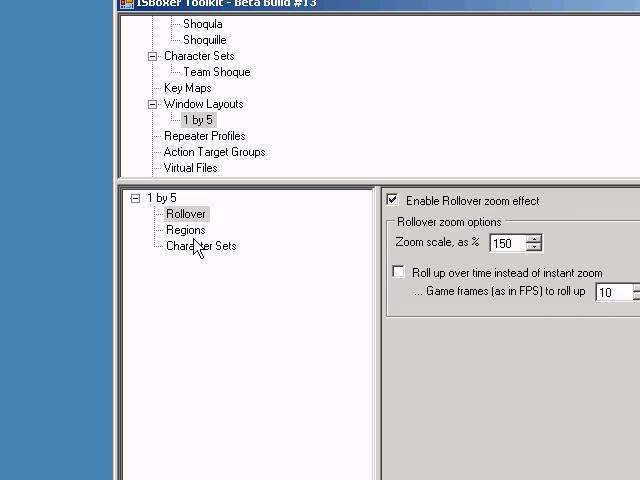
pyautogui.click(197, 246)
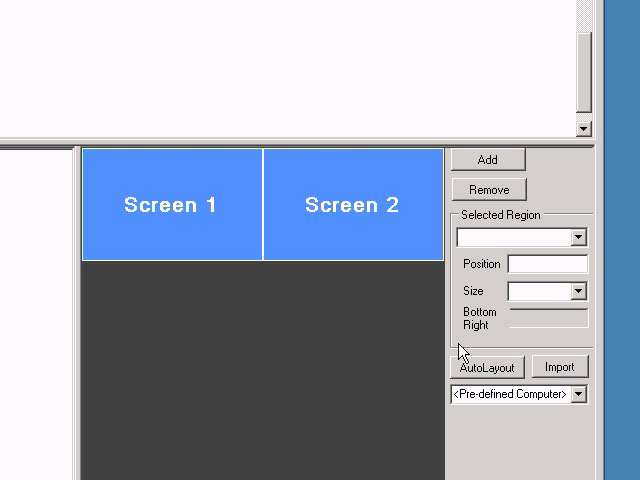
pyautogui.moveTo(457, 357)
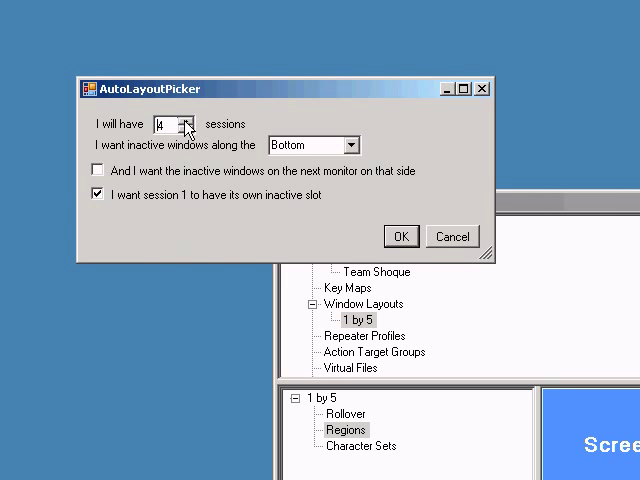
# Step: Auto-generate regions for 5 sessions with inactive windows along the bottom
pyautogui.click(184, 119)
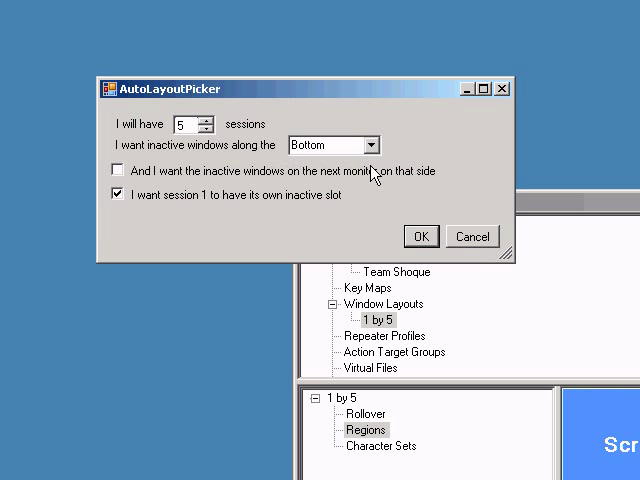
pyautogui.moveTo(235, 205)
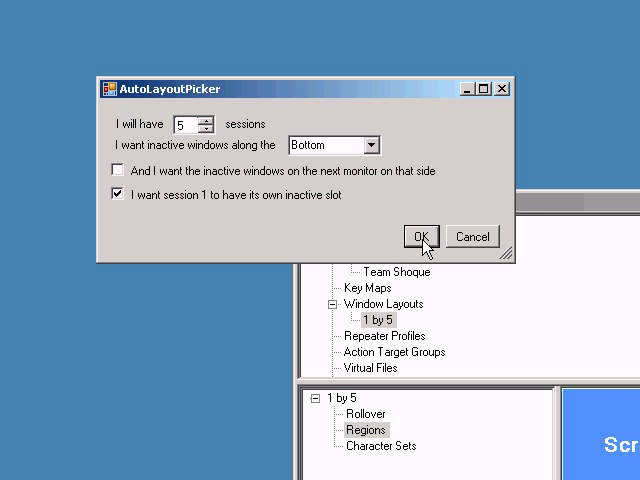
pyautogui.click(419, 236)
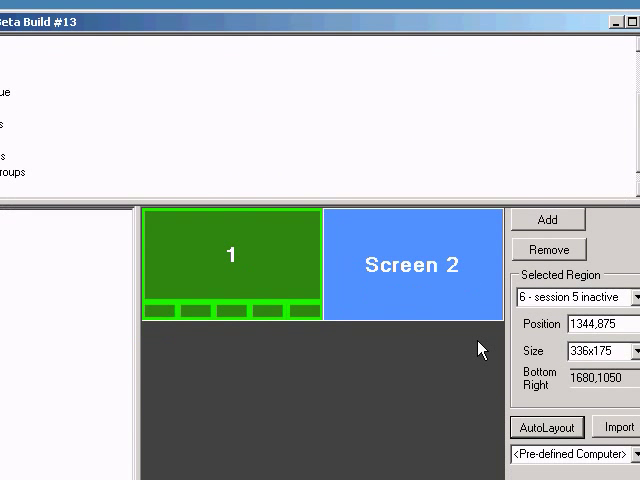